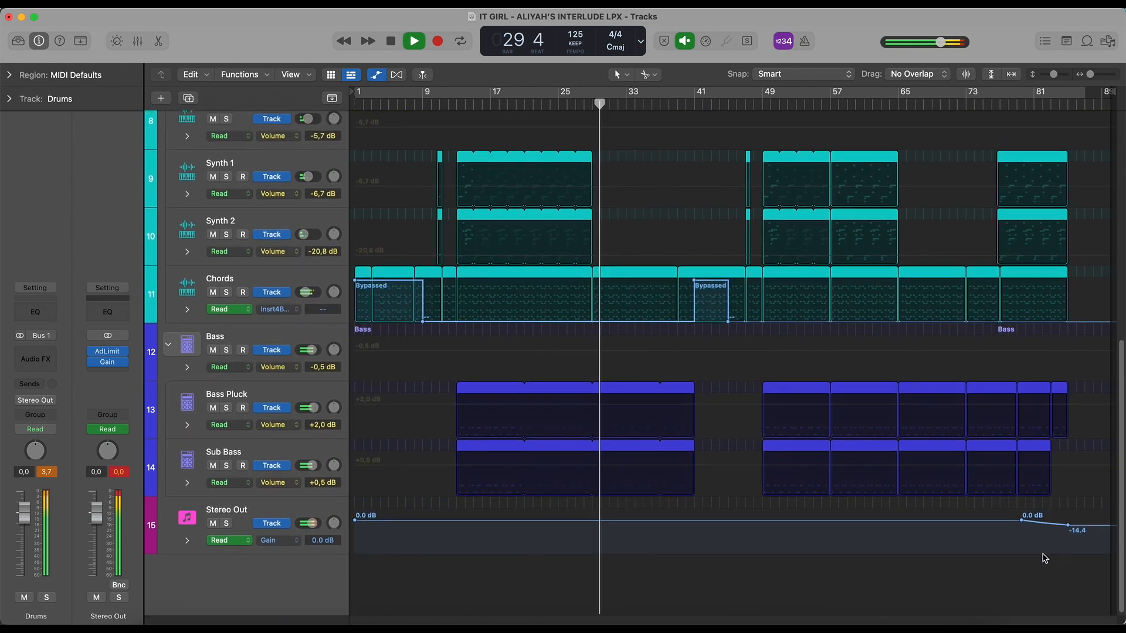
Step: Scroll the Tracks area up to show the Acapella track and Drums group down to Synth 1
scroll(up, 3)
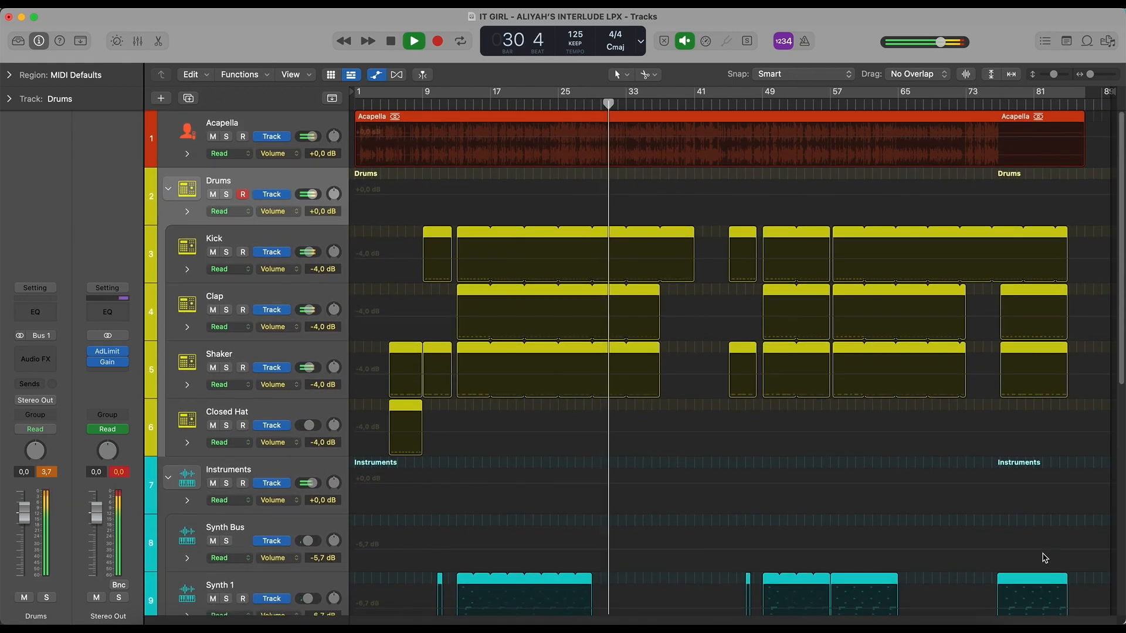
Step: Show the Mixer and view Serum on Chords and Bass Pluck, then Quick Sampler on Kick
click(138, 41)
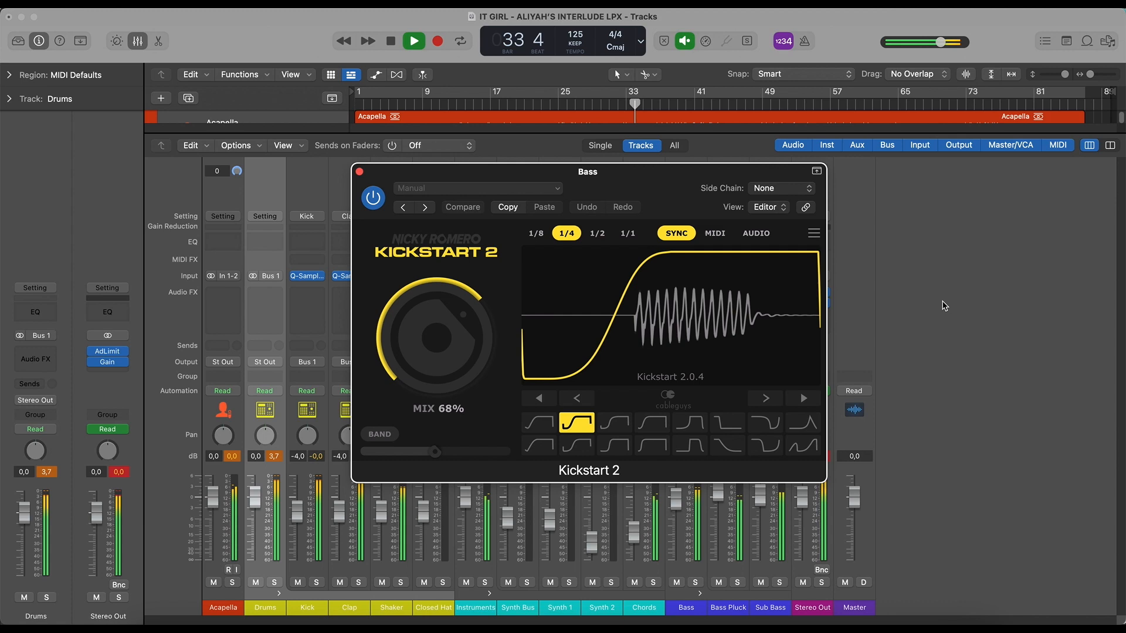
click(360, 171)
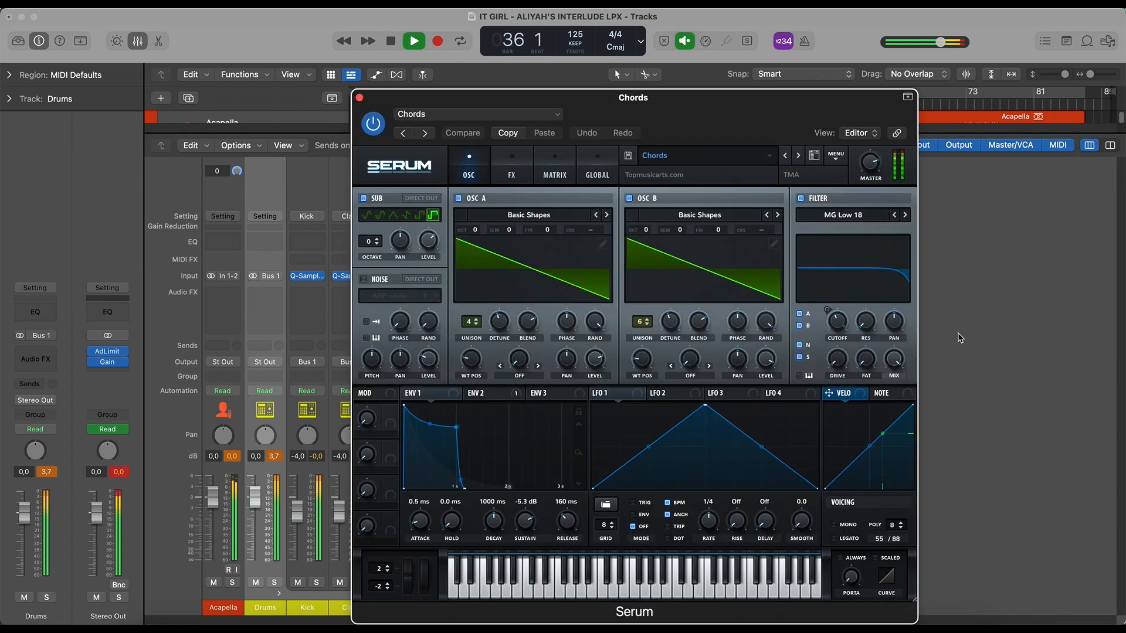
click(359, 98)
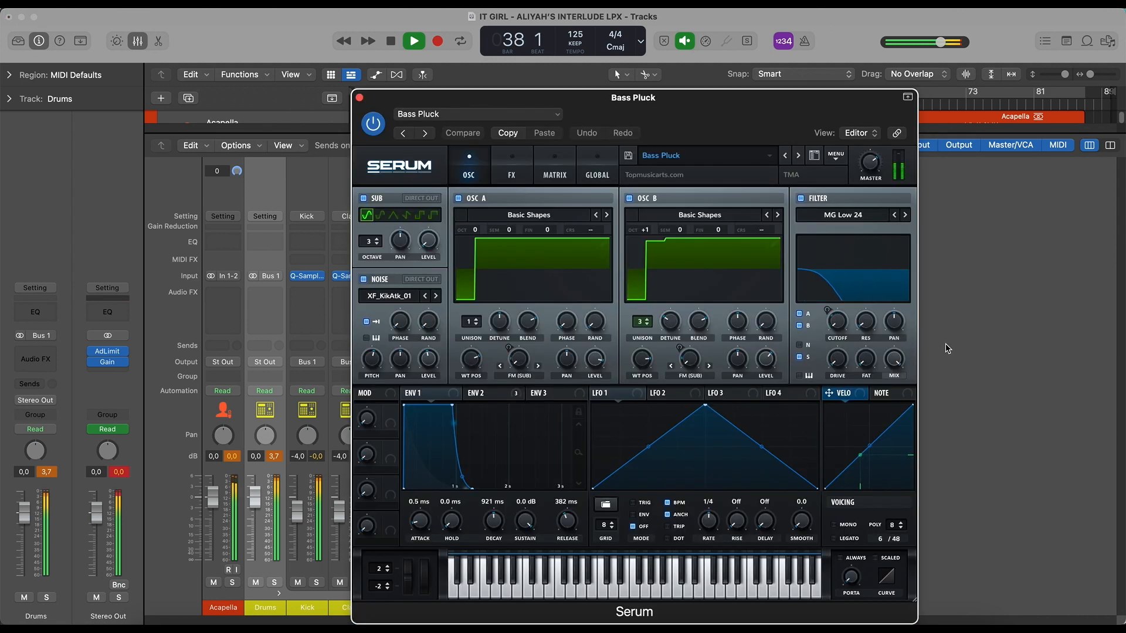
click(359, 98)
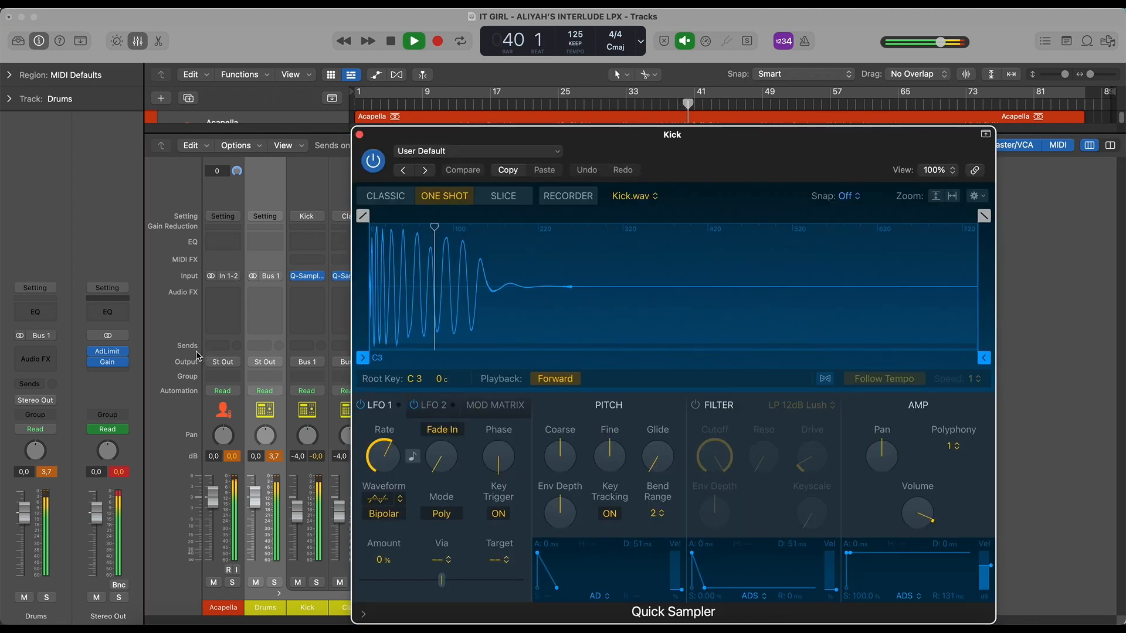
Step: View Channel EQ on Chords and Serum on Synth 1, then return to the plain Mixer
click(359, 135)
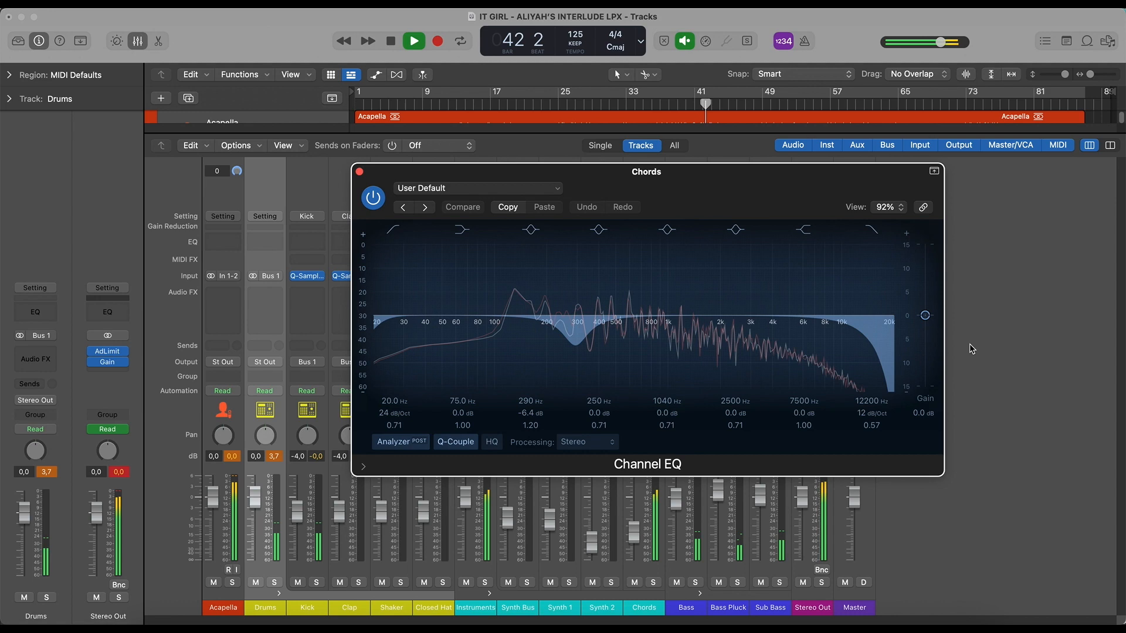
click(360, 172)
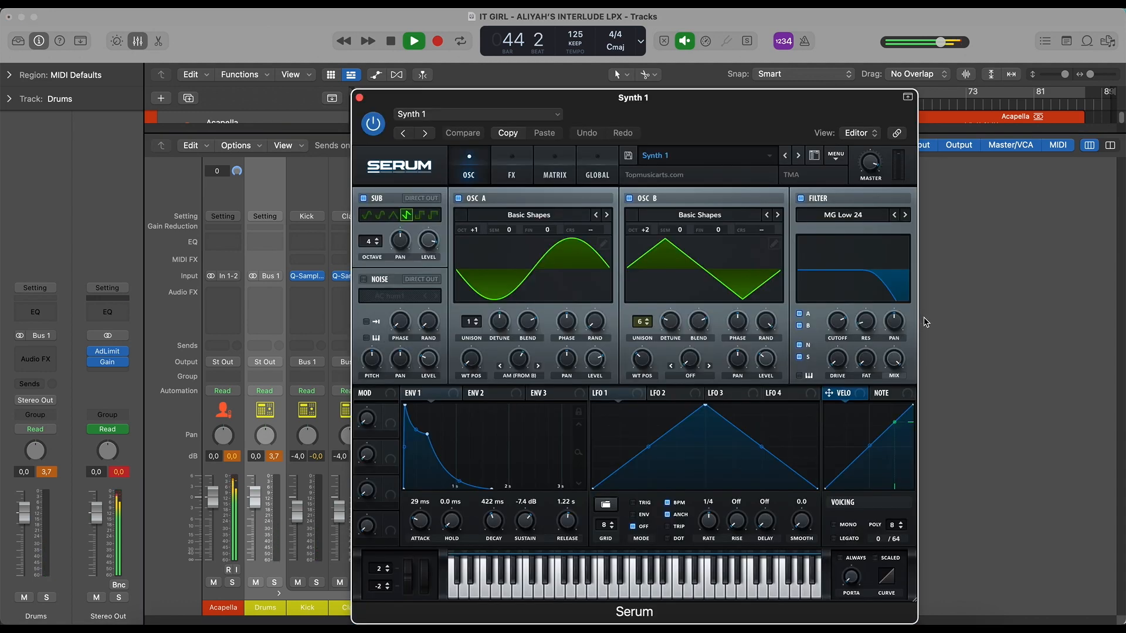
click(359, 97)
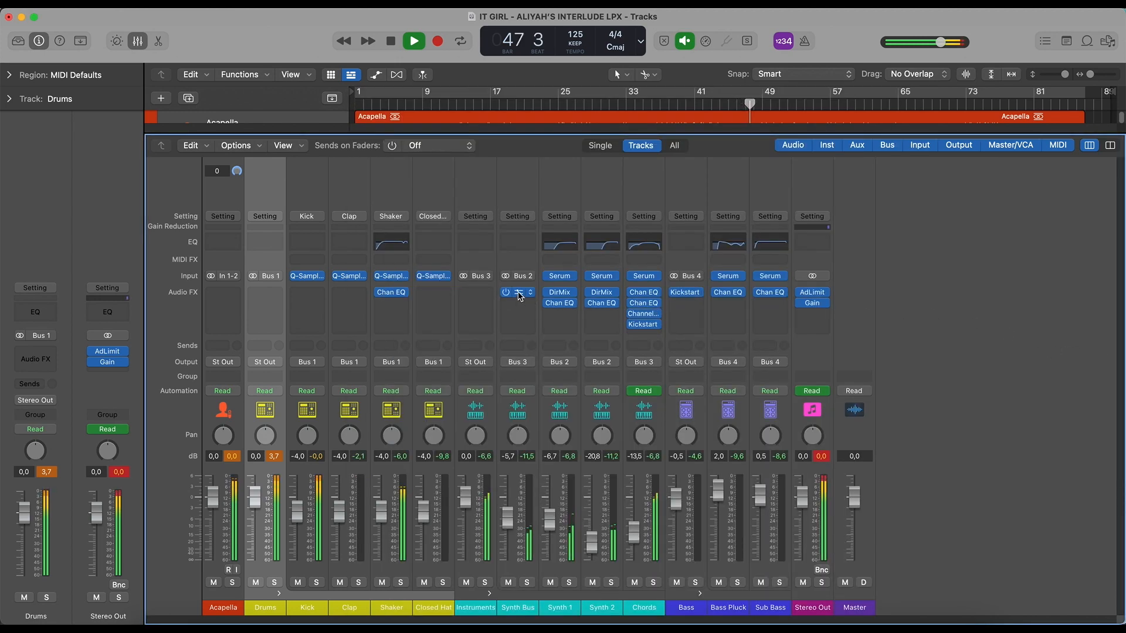
click(516, 292)
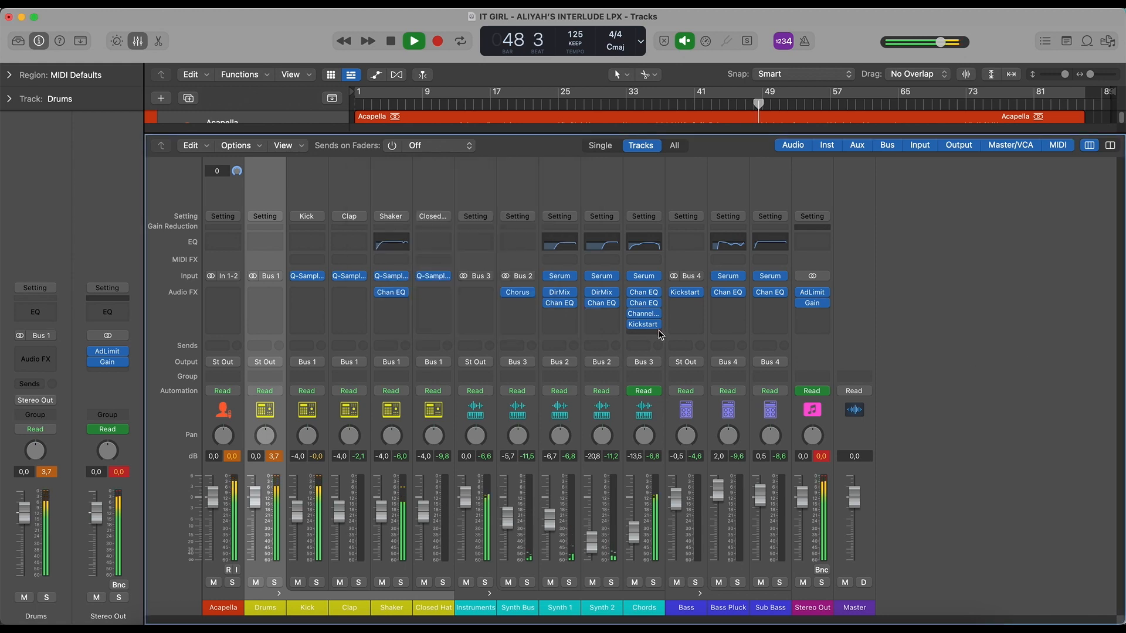